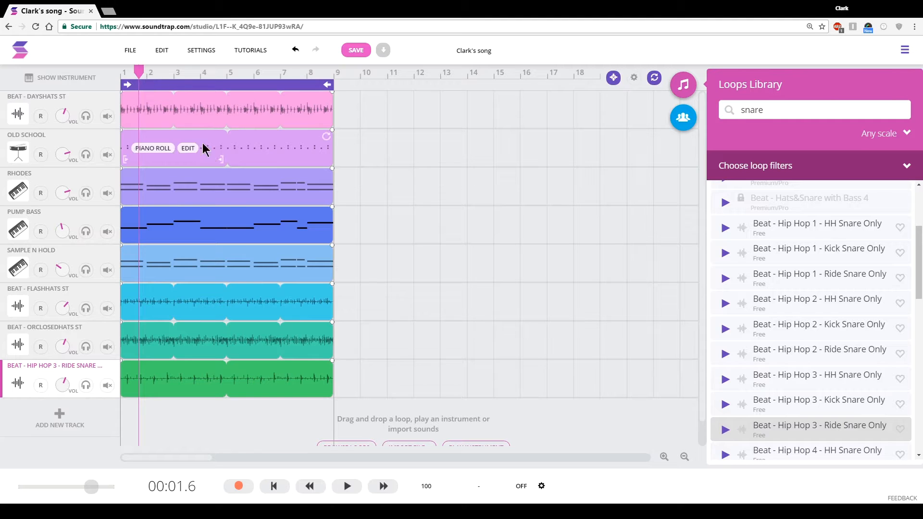
{"action": "mouse_move", "coordinate": [189, 171]}
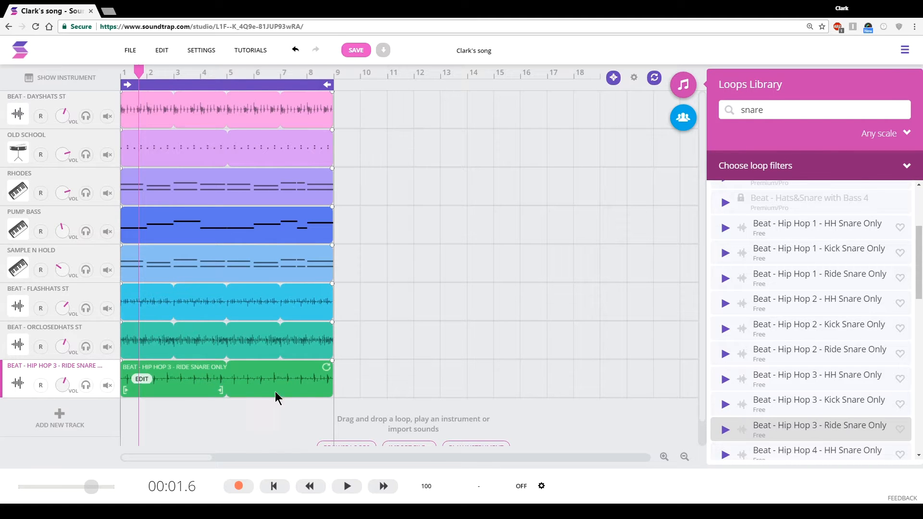
{"action": "mouse_move", "coordinate": [240, 389]}
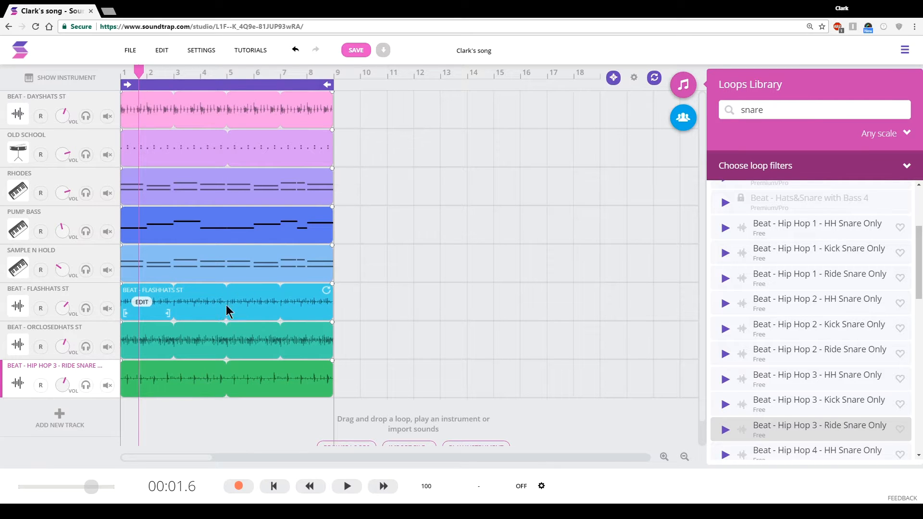
{"action": "mouse_move", "coordinate": [47, 292]}
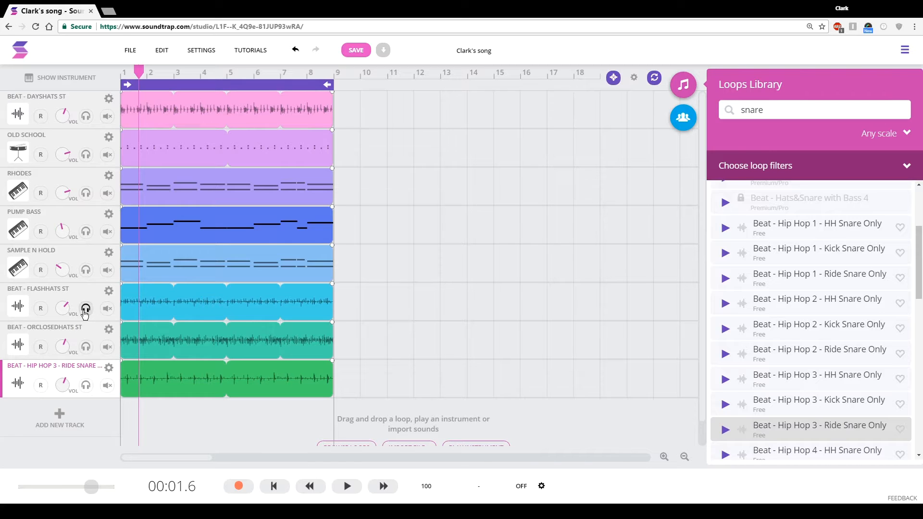
Step: Solo the beat tracks in turn and play back the Hip Hop 3 ride snare beat alone
{"action": "left_click", "coordinate": [346, 487]}
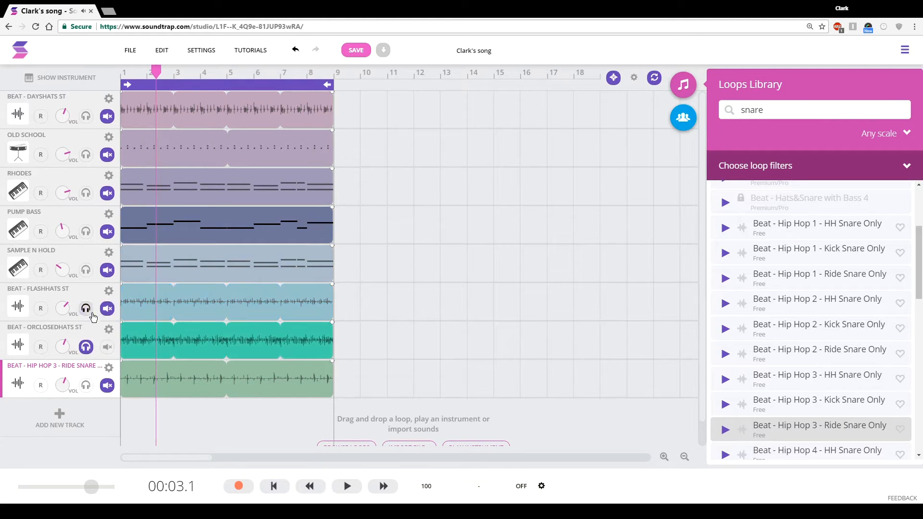
{"action": "left_click", "coordinate": [346, 486]}
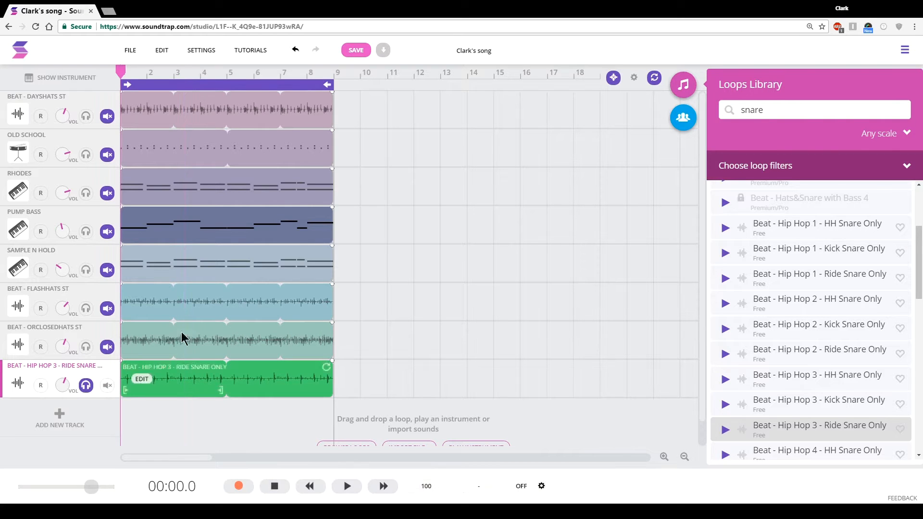
{"action": "left_click", "coordinate": [346, 487]}
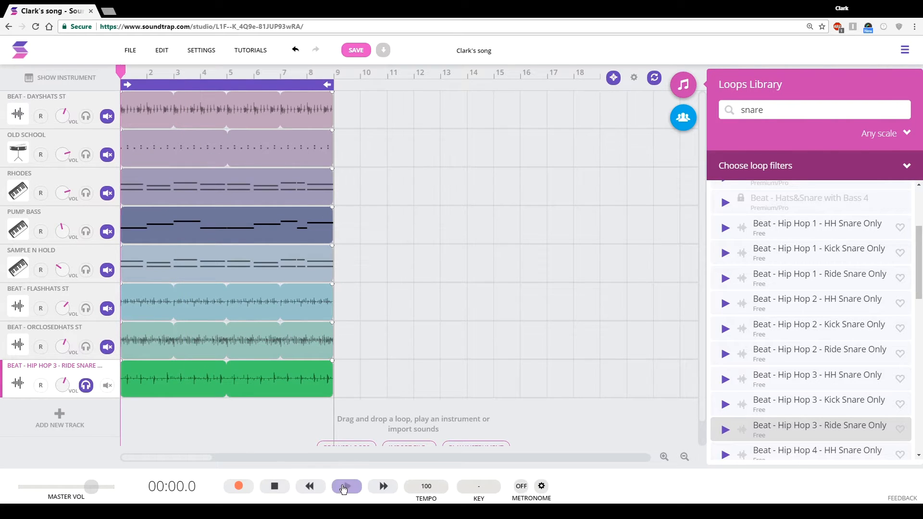
{"action": "left_click", "coordinate": [346, 487]}
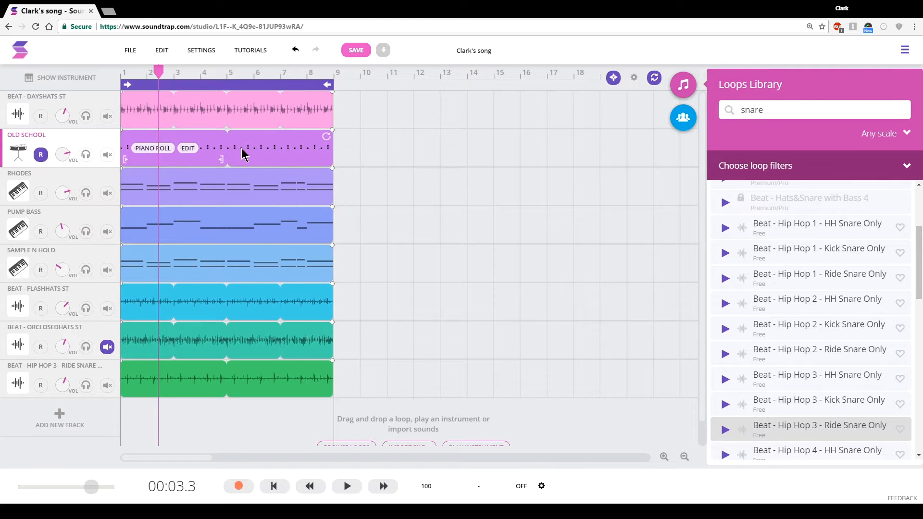
Step: Shift the Old School clip later so it starts at bar 5
{"action": "left_click_drag", "start_coordinate": [227, 148], "coordinate": [333, 154]}
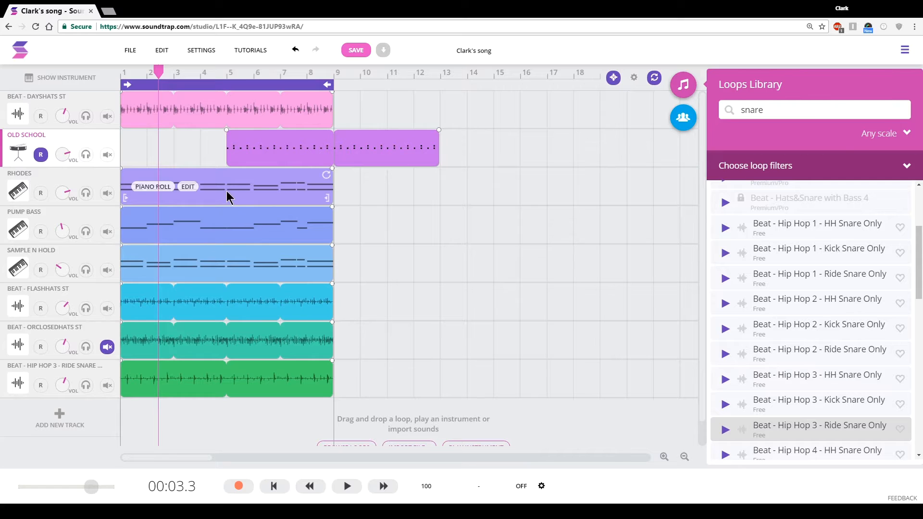
{"action": "mouse_move", "coordinate": [238, 89]}
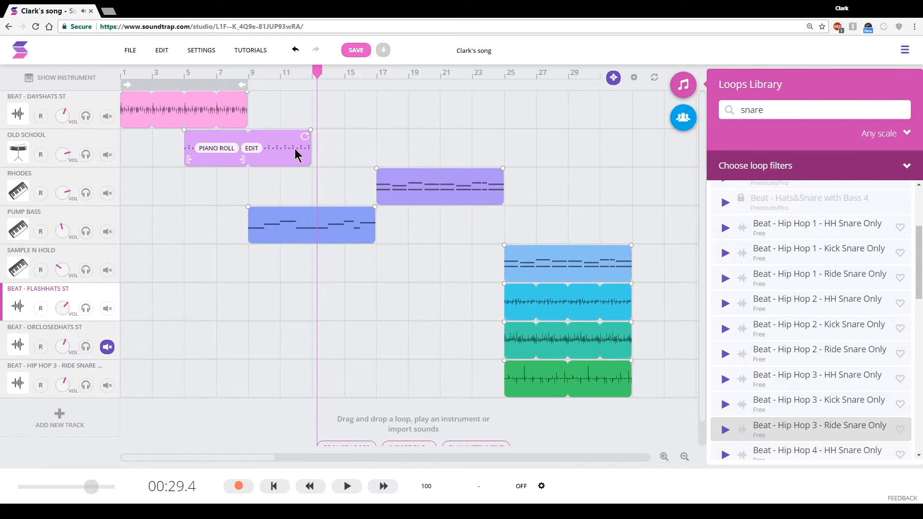
{"action": "mouse_move", "coordinate": [250, 77]}
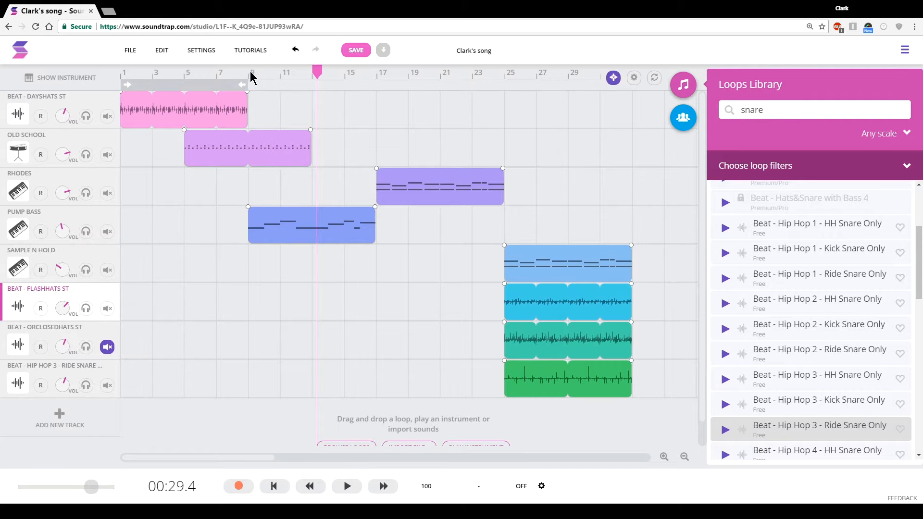
Step: Loop the Old School clip further along the timeline toward bar 33
{"action": "left_click", "coordinate": [249, 72]}
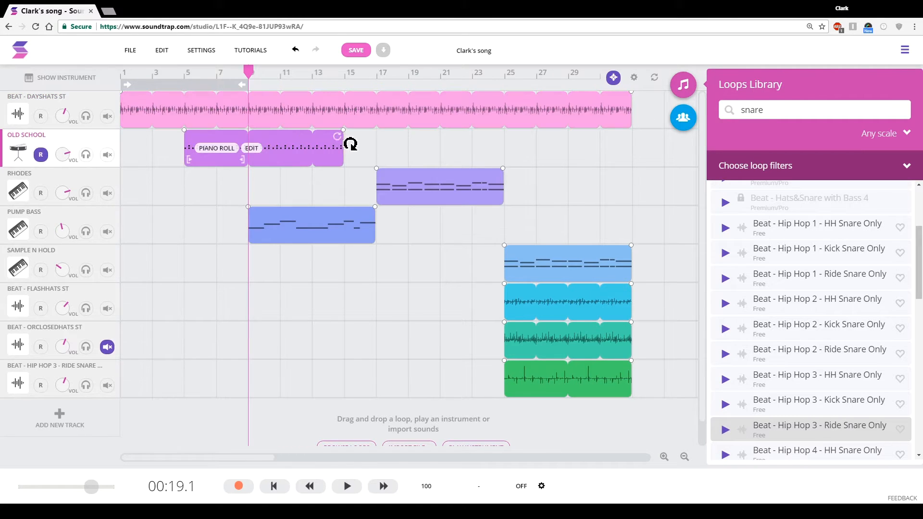
{"action": "left_click_drag", "start_coordinate": [344, 147], "coordinate": [502, 147]}
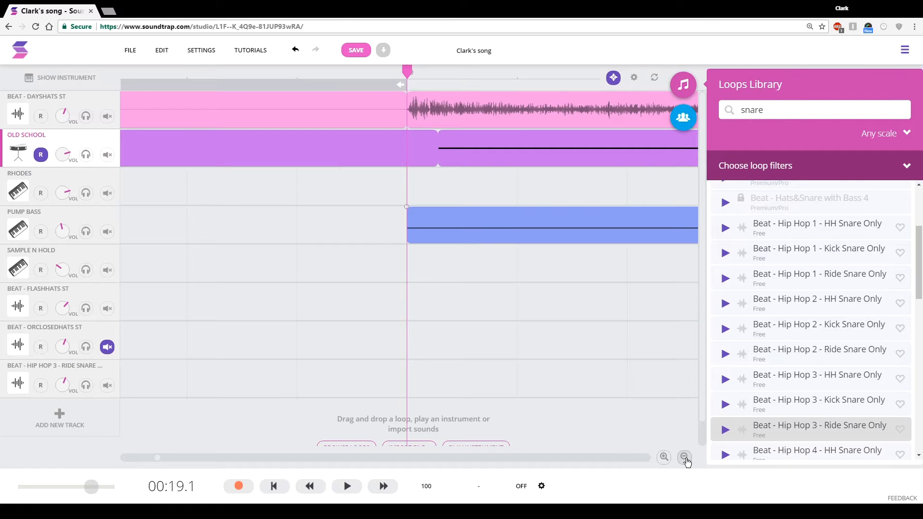
{"action": "mouse_move", "coordinate": [607, 429]}
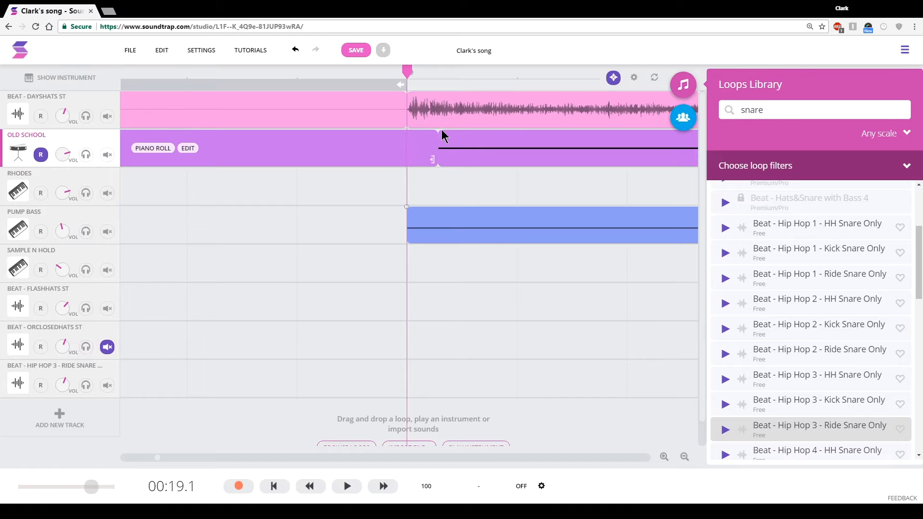
{"action": "mouse_move", "coordinate": [444, 154]}
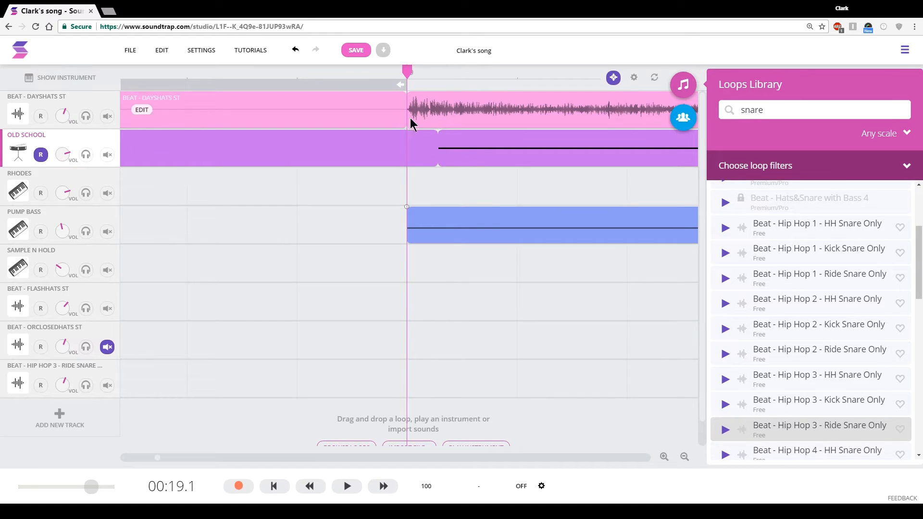
{"action": "mouse_move", "coordinate": [413, 211]}
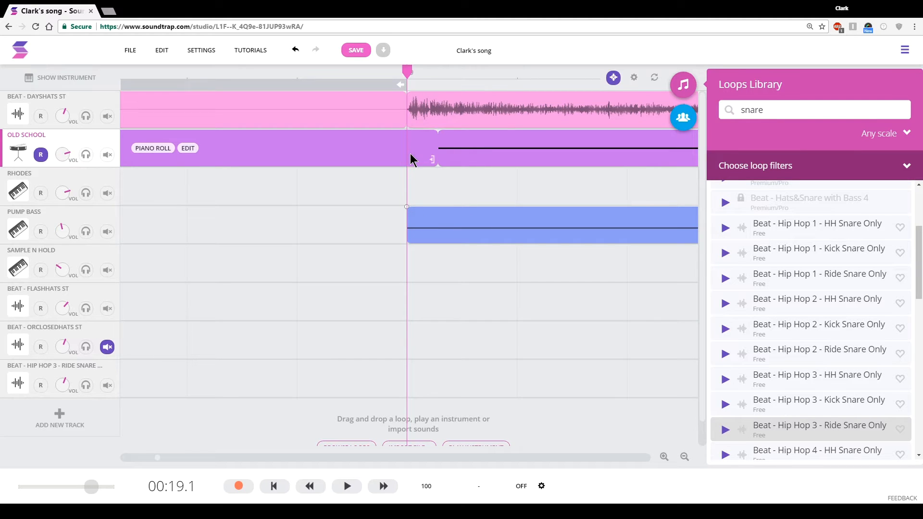
Step: Split the Old School clip at the playhead so it spans bars 5 to 9, then view the whole song
{"action": "right_click", "coordinate": [412, 159]}
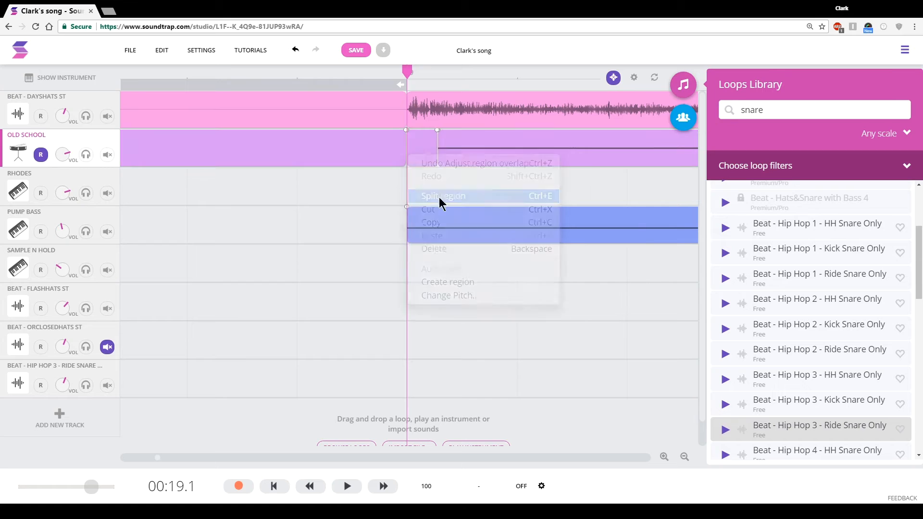
{"action": "left_click", "coordinate": [442, 195]}
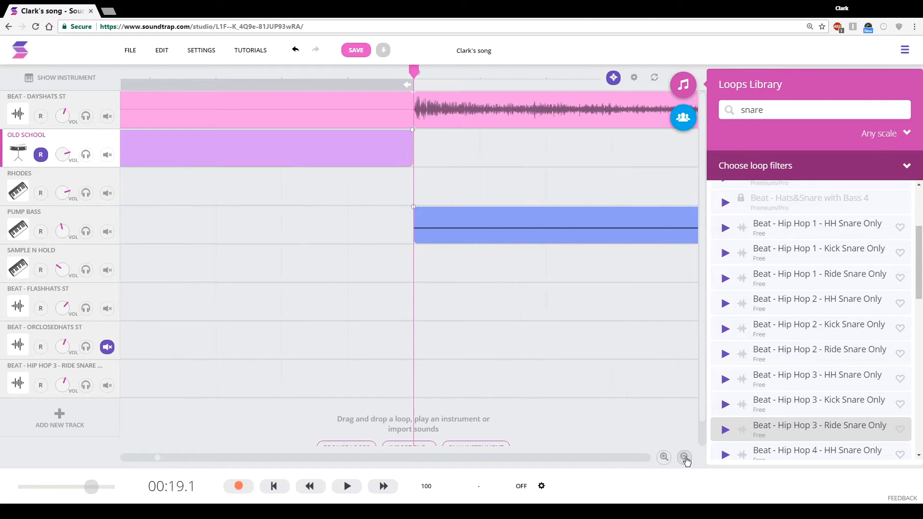
{"action": "left_click", "coordinate": [685, 457]}
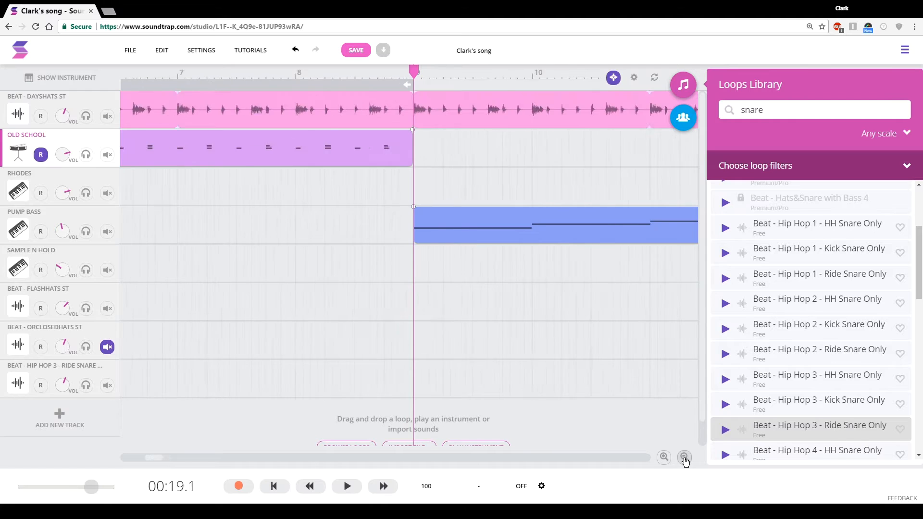
{"action": "left_click", "coordinate": [683, 458]}
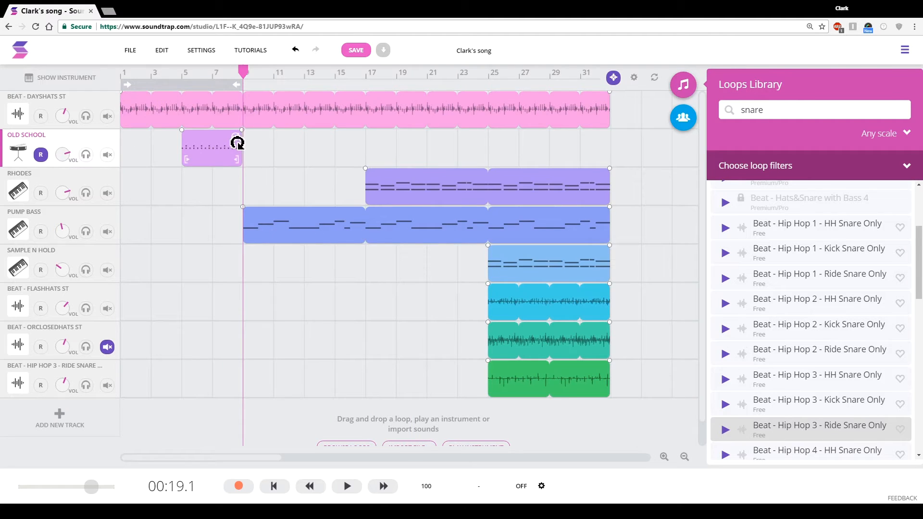
Step: Loop Old School to bar 33 and start the ride snare beat at bar 17, looping to bar 33
{"action": "left_click_drag", "start_coordinate": [242, 144], "coordinate": [610, 150]}
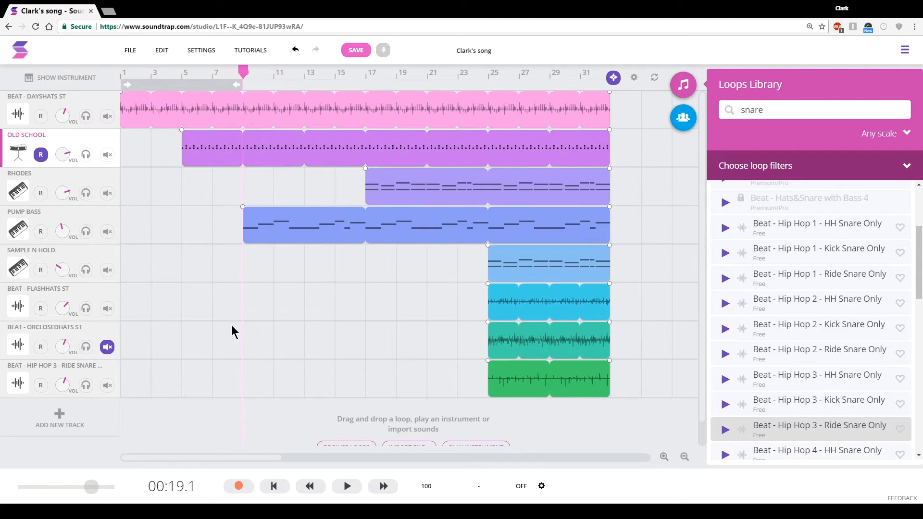
{"action": "mouse_move", "coordinate": [471, 358]}
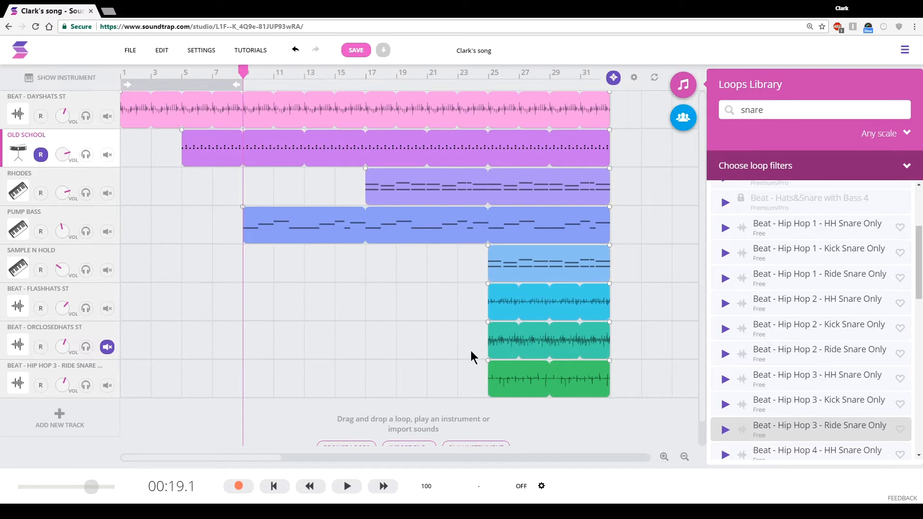
{"action": "mouse_move", "coordinate": [533, 381]}
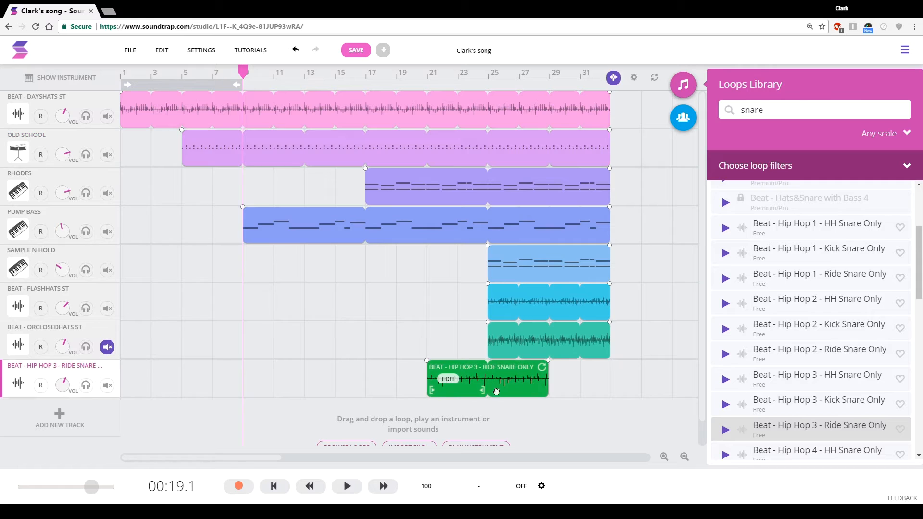
{"action": "left_click_drag", "start_coordinate": [496, 392], "coordinate": [442, 392]}
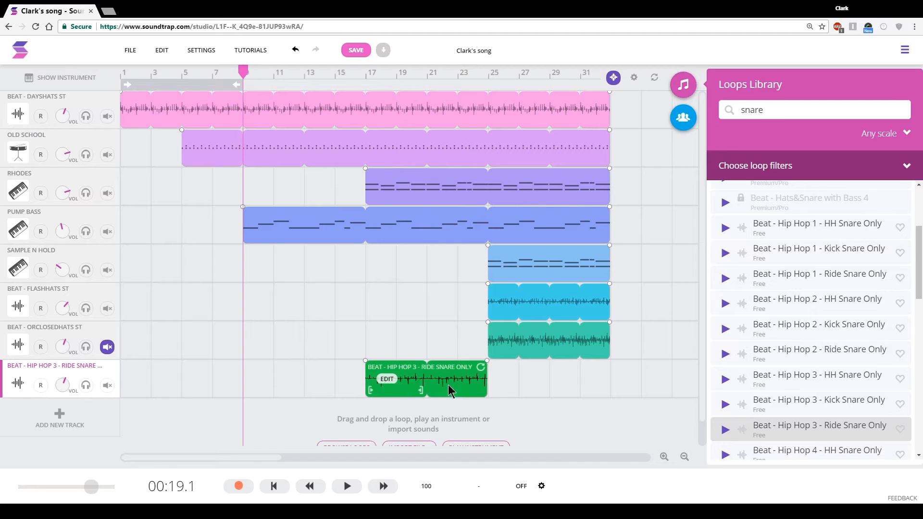
{"action": "left_click_drag", "start_coordinate": [486, 378], "coordinate": [610, 379]}
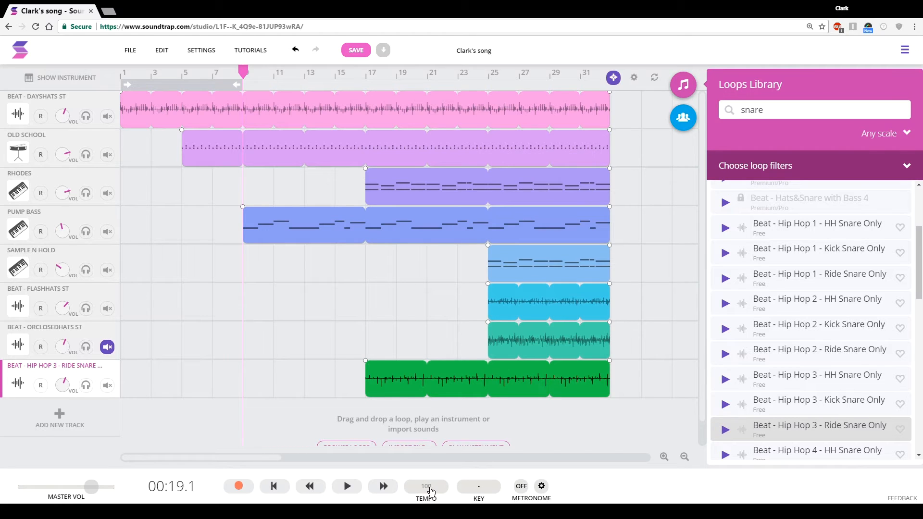
Step: Set the song tempo to 110 and adjust the clips' audio to match
{"action": "left_click", "coordinate": [425, 486]}
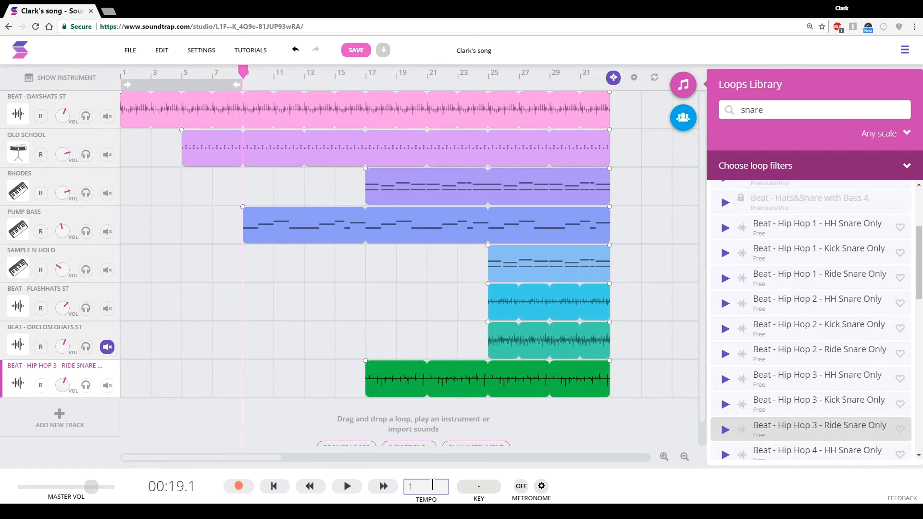
{"action": "type", "text": "110"}
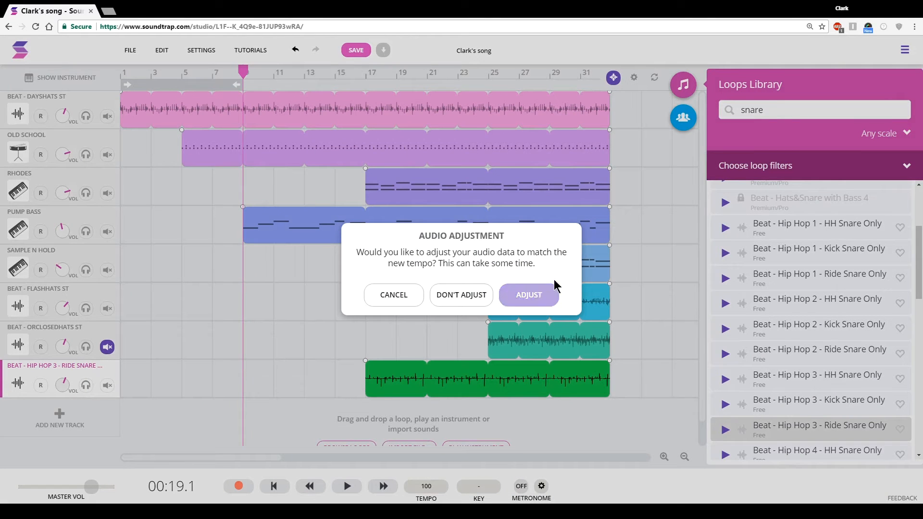
{"action": "left_click", "coordinate": [528, 295]}
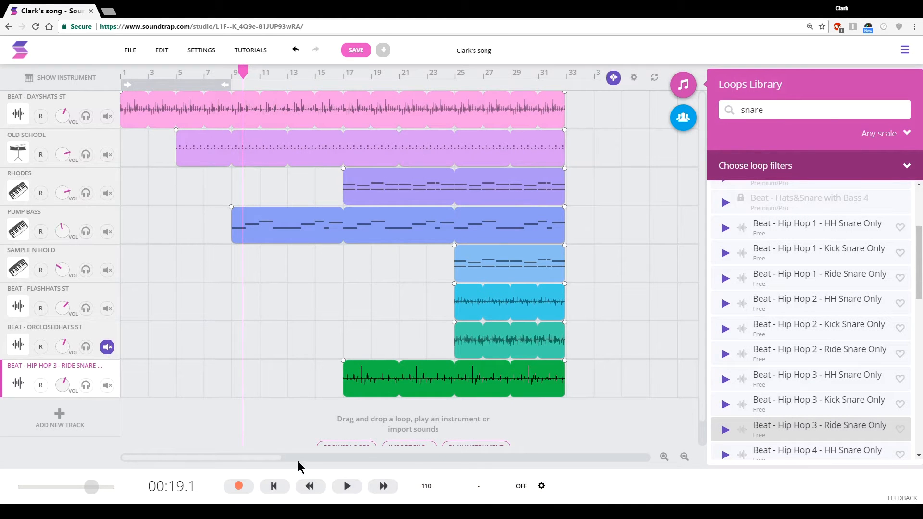
{"action": "mouse_move", "coordinate": [291, 83]}
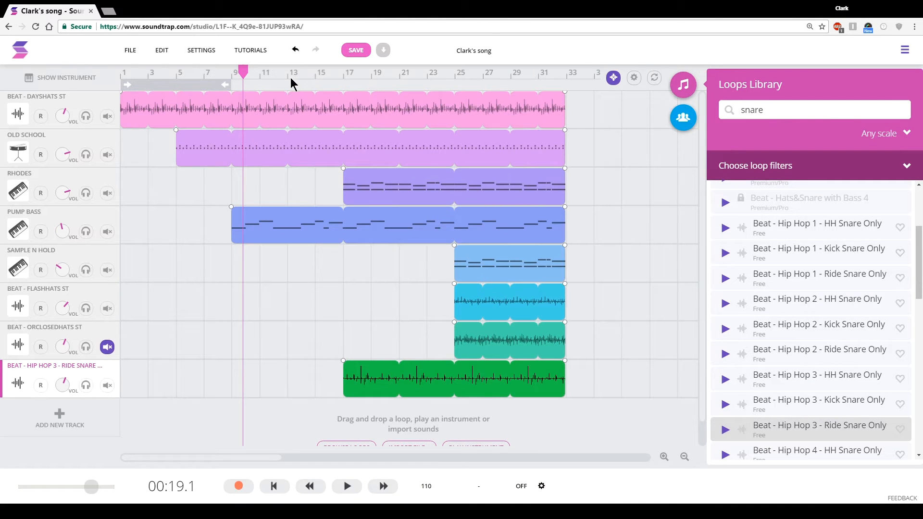
Step: Play the song through with the Dirty Lead track and closed hi-hats audible
{"action": "left_click", "coordinate": [346, 486]}
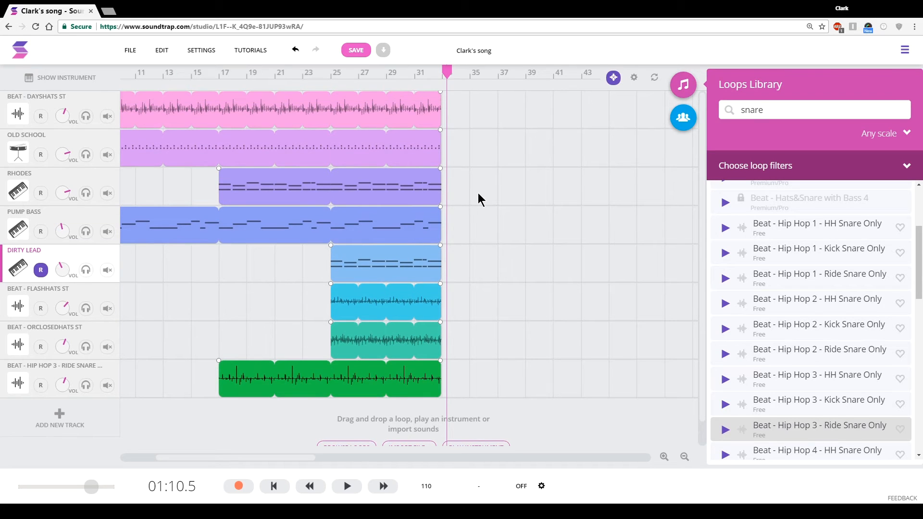
{"action": "mouse_move", "coordinate": [480, 203]}
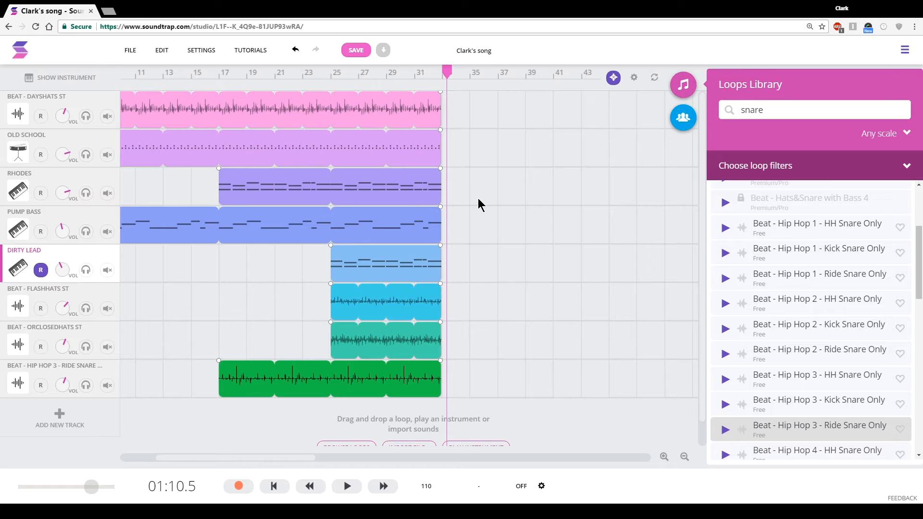
{"action": "mouse_move", "coordinate": [471, 274]}
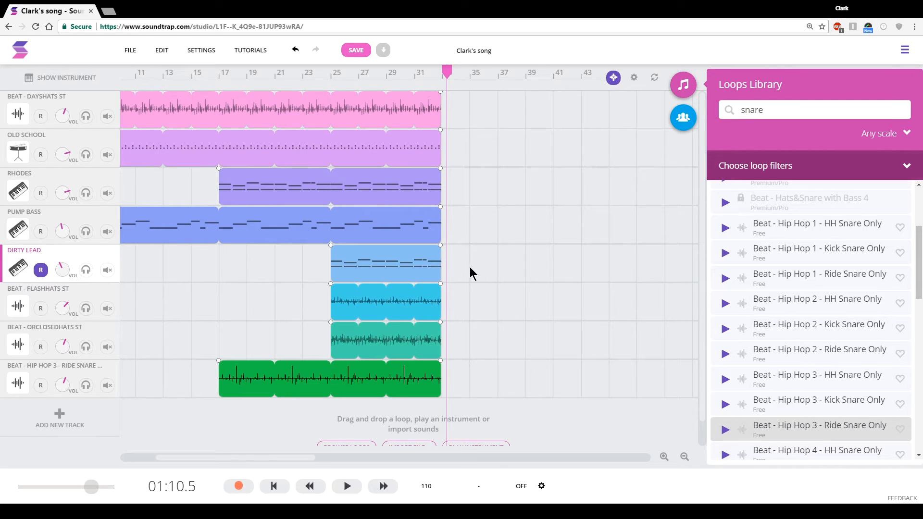
{"action": "mouse_move", "coordinate": [510, 236]}
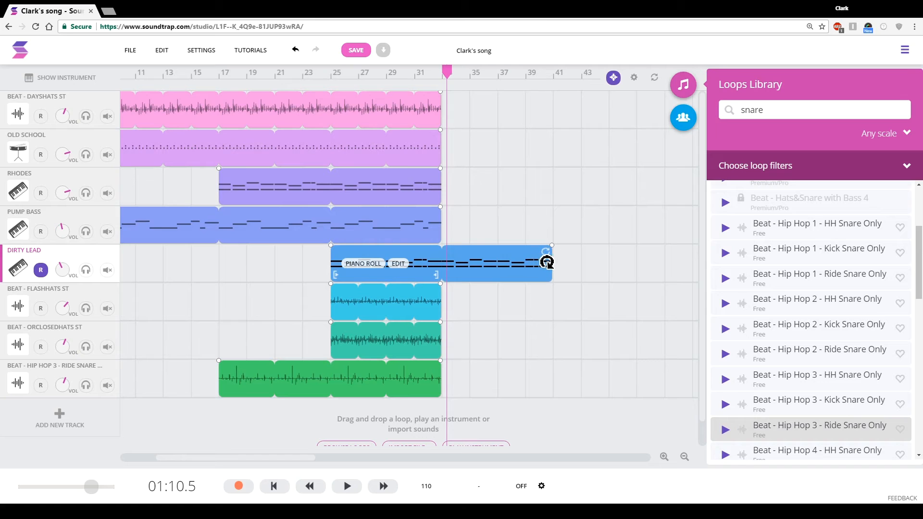
Step: Loop the Dirty Lead clip out to about bar 41 and audition the extended section from bar 31
{"action": "left_click_drag", "start_coordinate": [549, 262], "coordinate": [662, 262]}
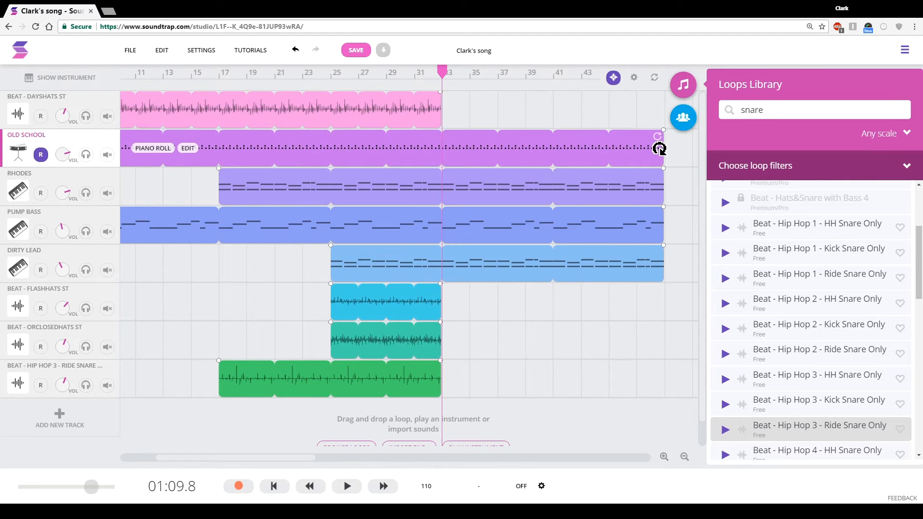
{"action": "mouse_move", "coordinate": [585, 229]}
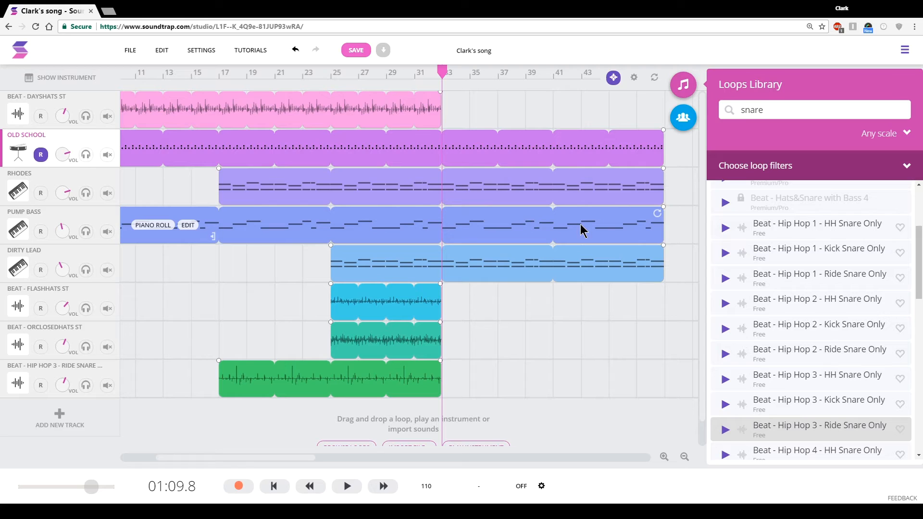
{"action": "left_click", "coordinate": [416, 72]}
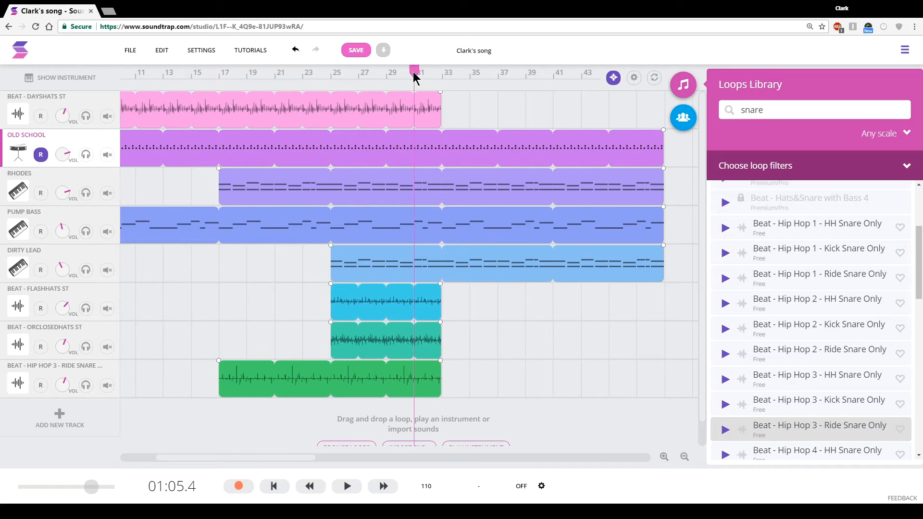
{"action": "left_click", "coordinate": [347, 486]}
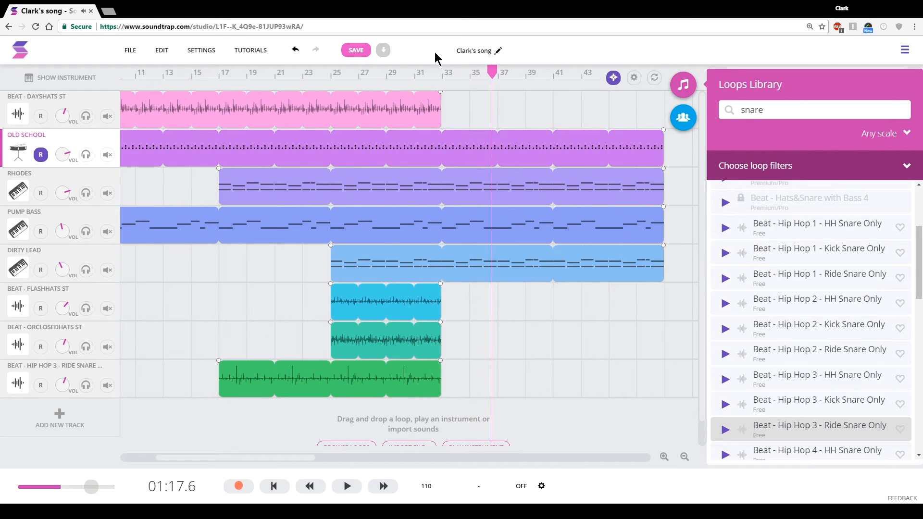
{"action": "left_click", "coordinate": [415, 73]}
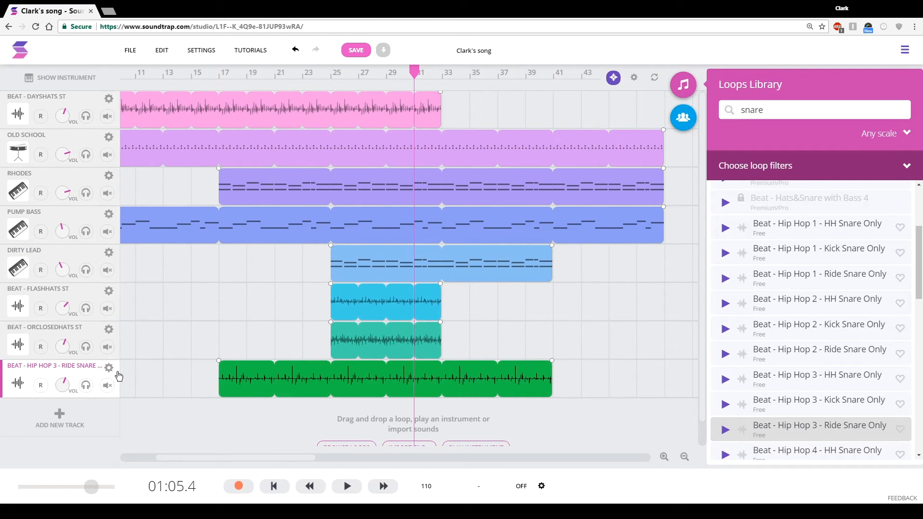
Step: Play back the song to hear the parts dropping out one by one near bar 43
{"action": "left_click", "coordinate": [346, 486]}
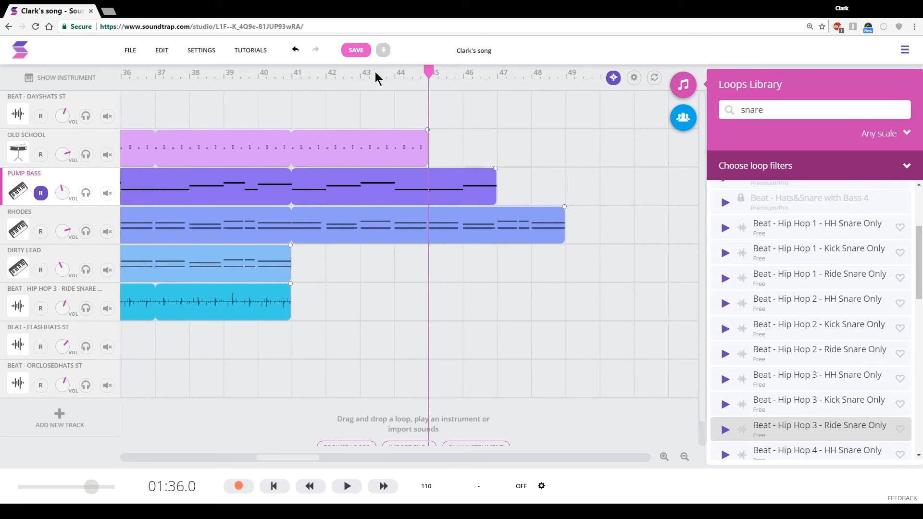
{"action": "left_click", "coordinate": [346, 486]}
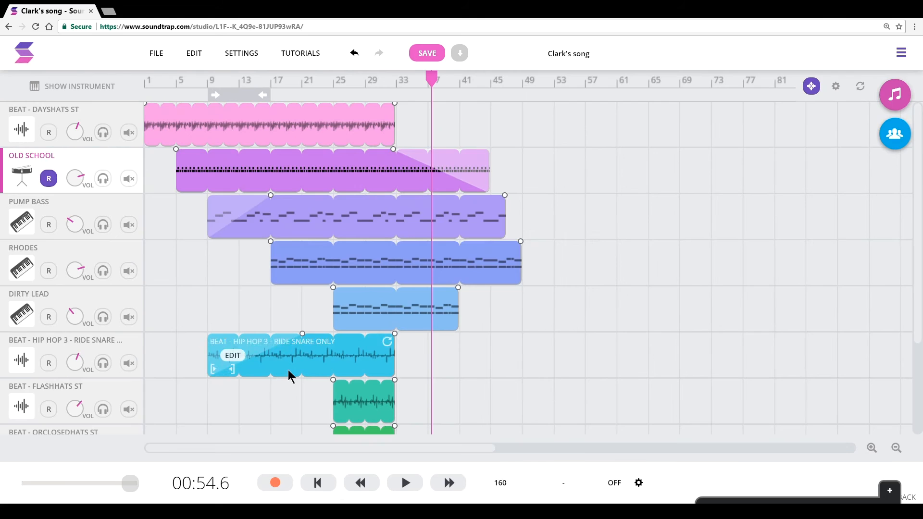
Step: Pan the Dayshats beat track left, then settle it toward the right in the Basic Amp panel
{"action": "scroll", "scroll_direction": "down", "scroll_amount": 3}
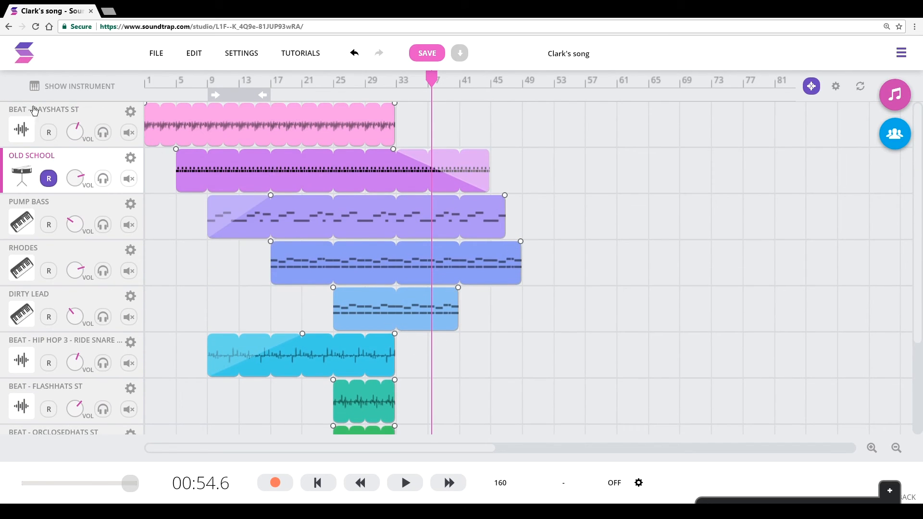
{"action": "scroll", "scroll_direction": "down", "scroll_amount": 3}
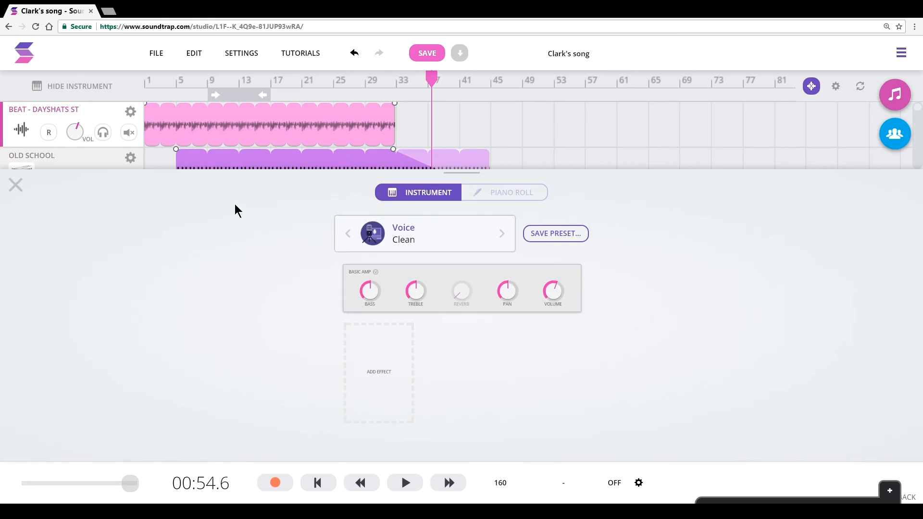
{"action": "mouse_move", "coordinate": [507, 289]}
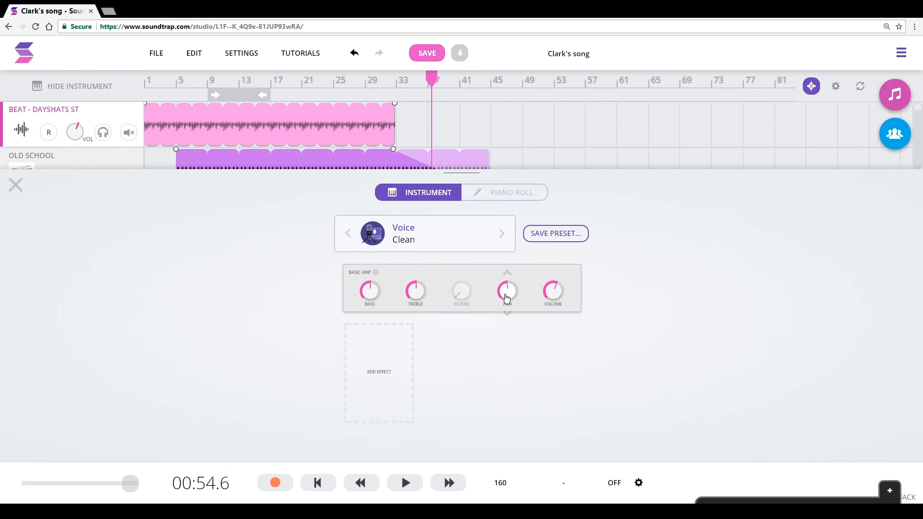
{"action": "left_click_drag", "start_coordinate": [506, 291], "coordinate": [507, 311]}
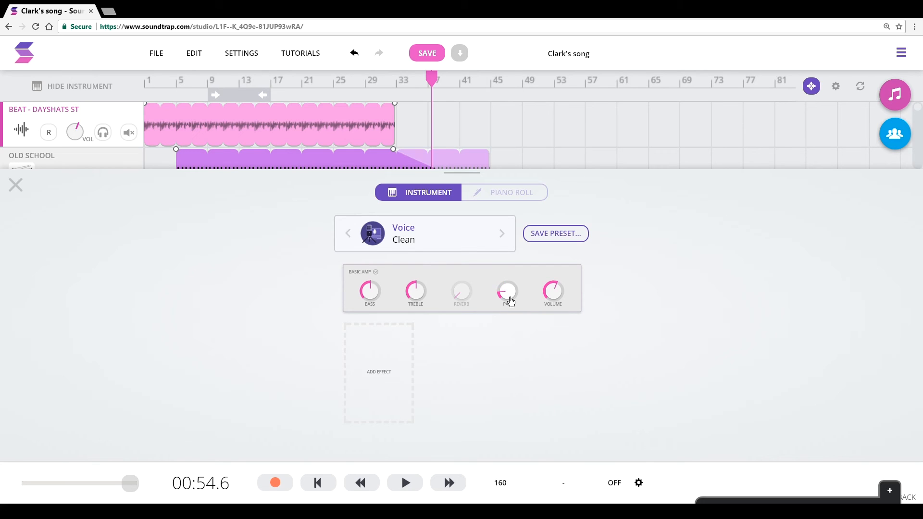
{"action": "left_click_drag", "start_coordinate": [507, 300], "coordinate": [506, 286]}
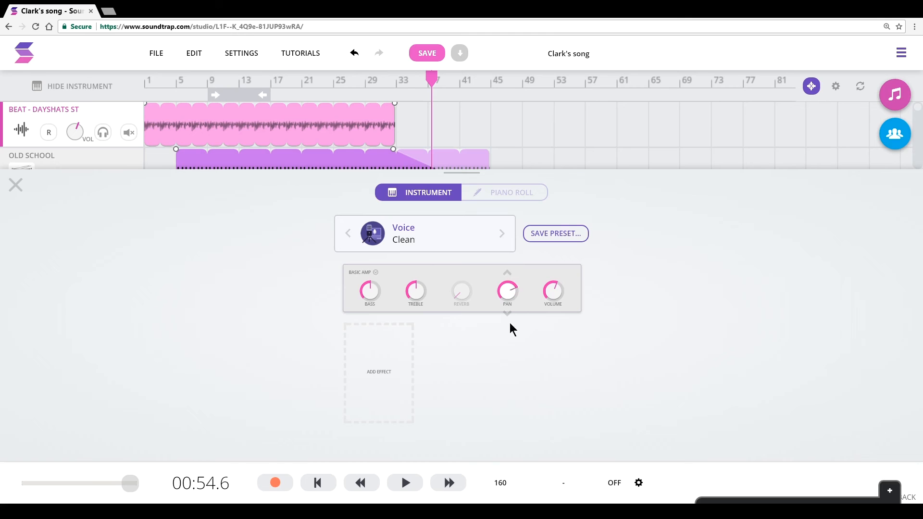
{"action": "mouse_move", "coordinate": [502, 380]}
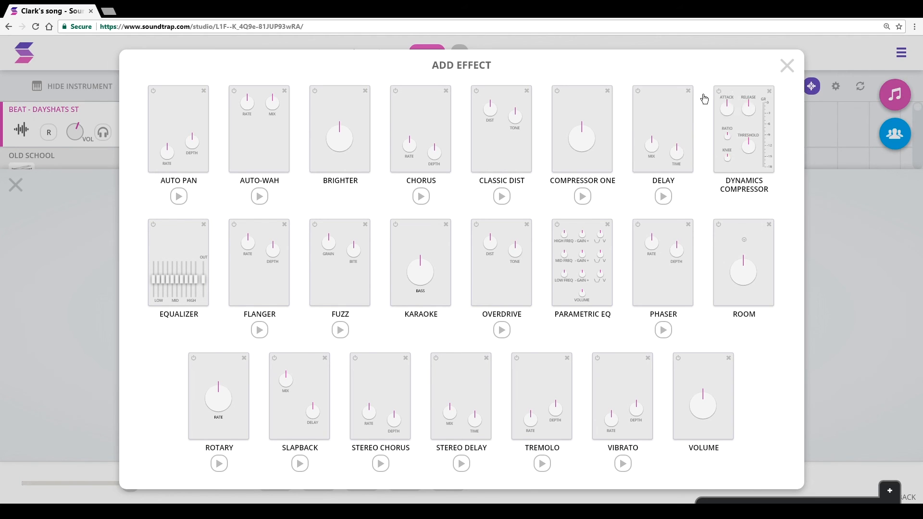
{"action": "mouse_move", "coordinate": [512, 128]}
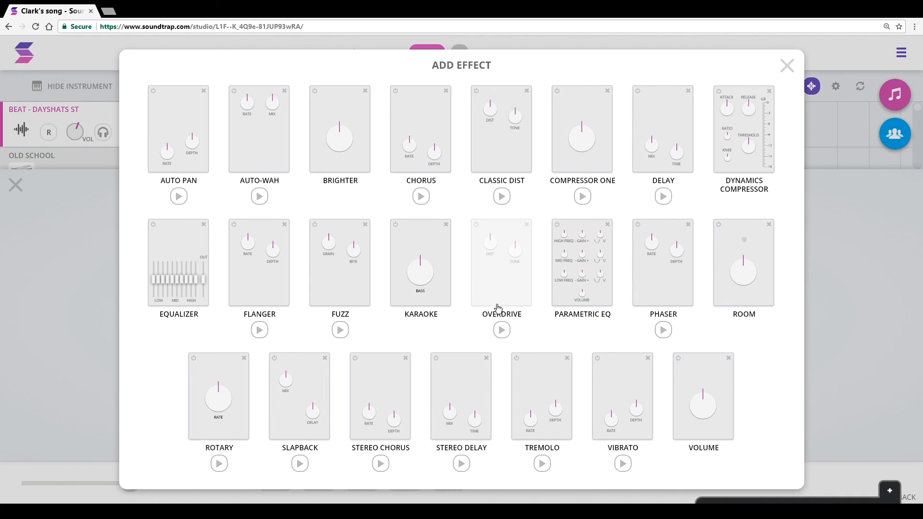
{"action": "mouse_move", "coordinate": [525, 292]}
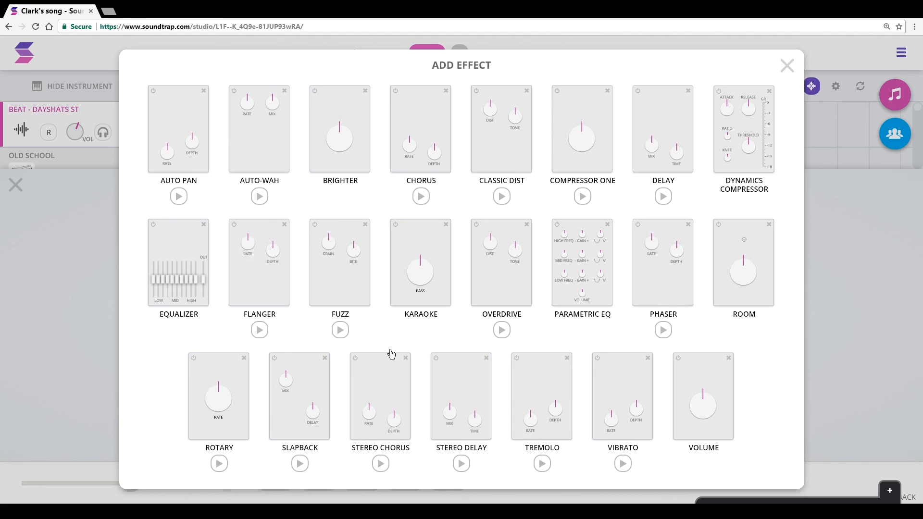
{"action": "mouse_move", "coordinate": [413, 381]}
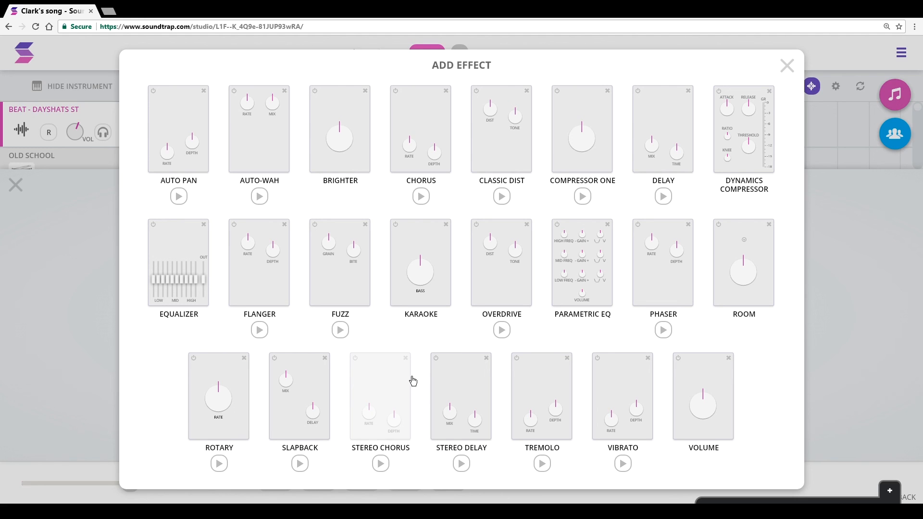
Step: Preview the Stereo Chorus effect card in the effects catalogue
{"action": "left_click", "coordinate": [786, 64]}
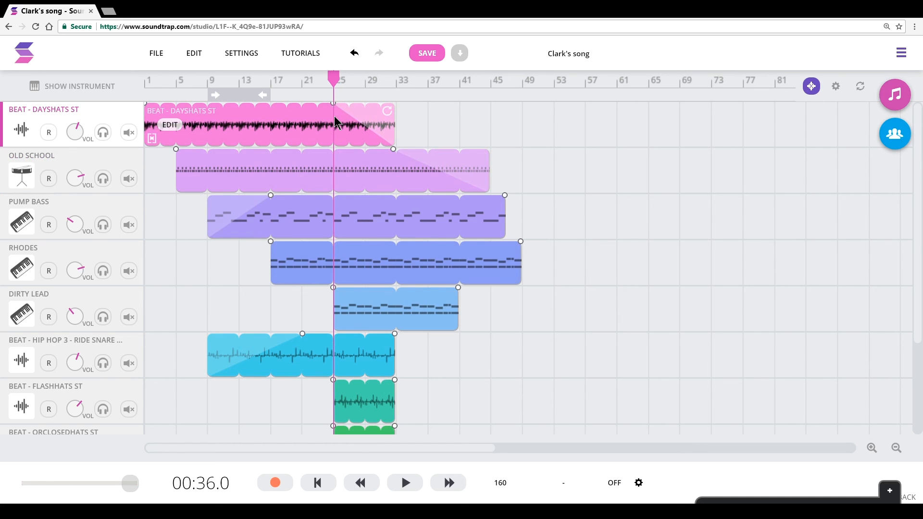
{"action": "mouse_move", "coordinate": [144, 105]}
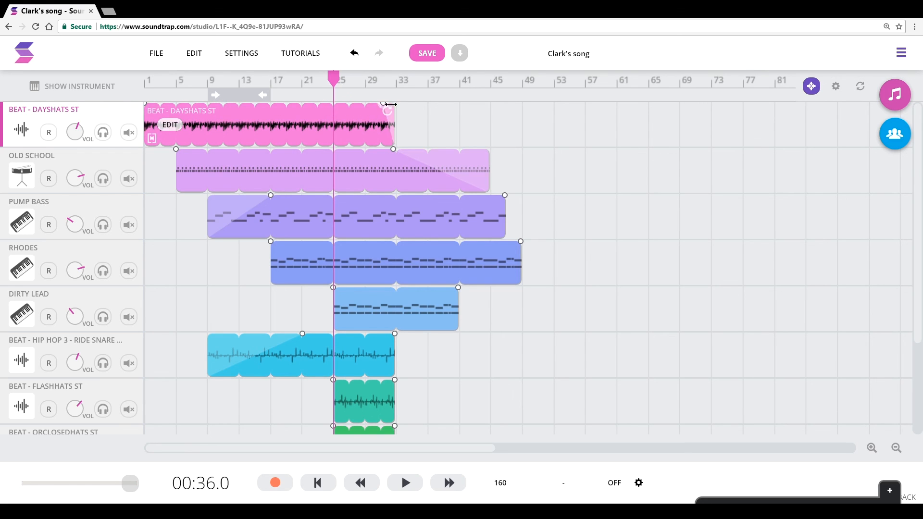
Step: Solo Pump Bass and shape its clip's fade-in and fade-out before playback
{"action": "left_click", "coordinate": [48, 179]}
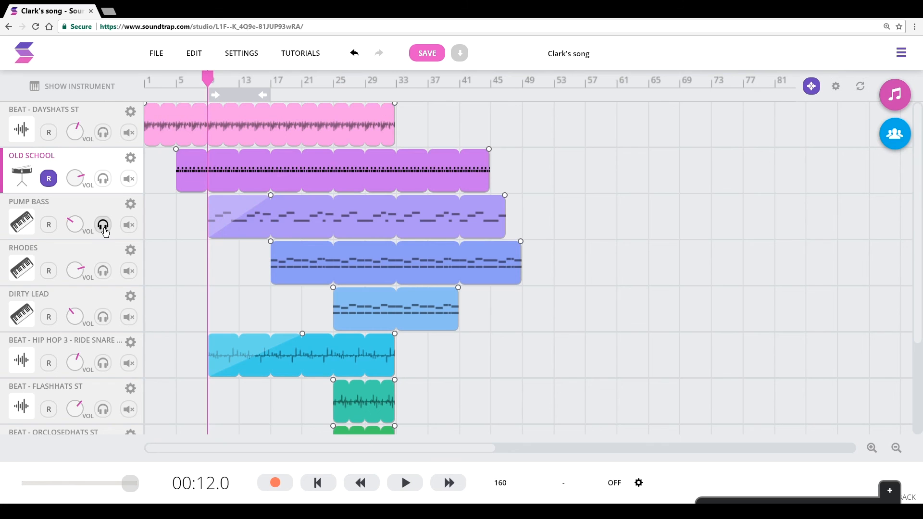
{"action": "left_click", "coordinate": [405, 482]}
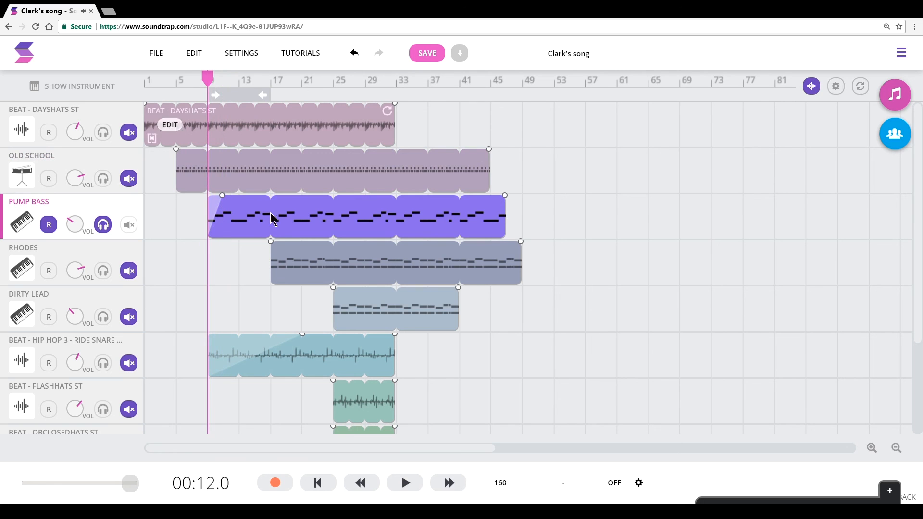
{"action": "left_click", "coordinate": [405, 482]}
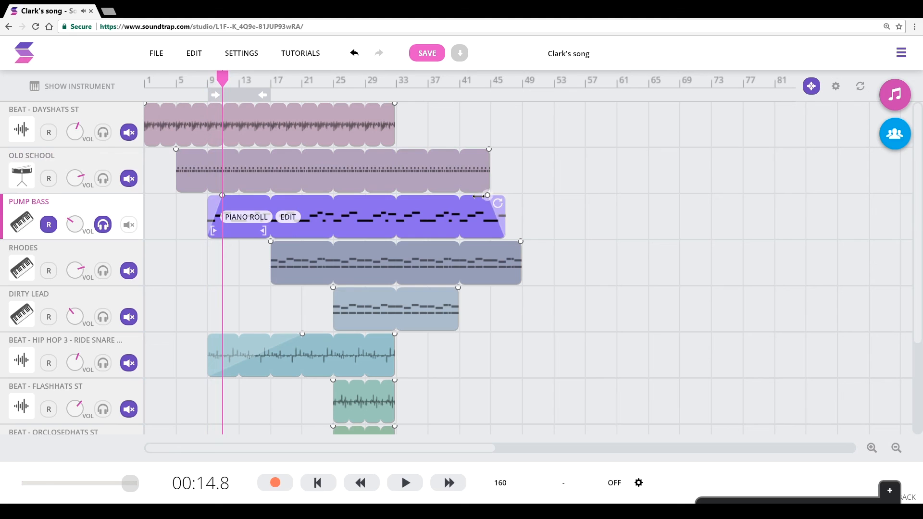
{"action": "left_click", "coordinate": [405, 483]}
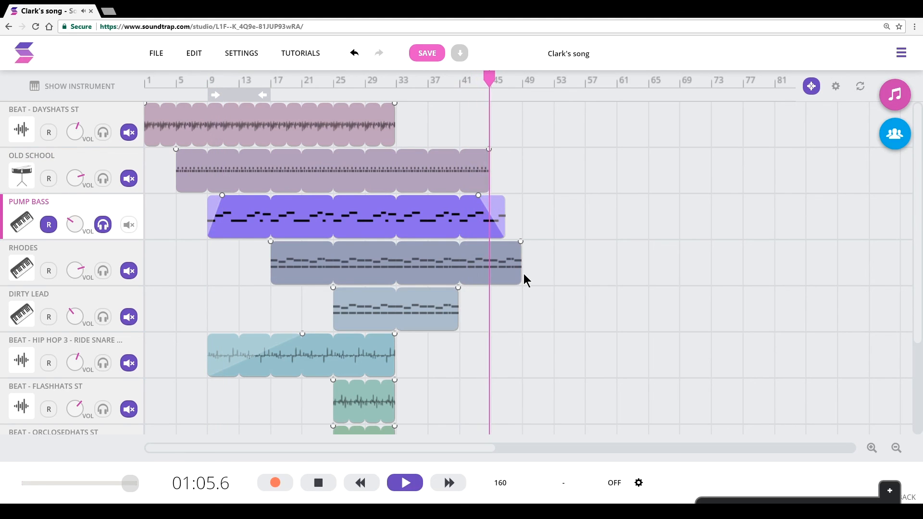